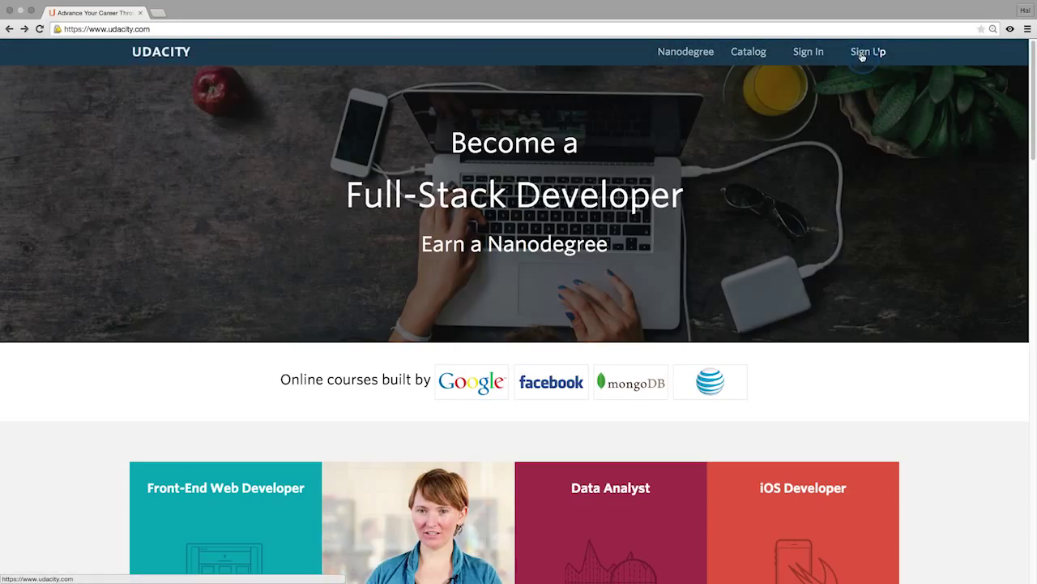
Step: Reach Udacity's new-account sign-up form with its empty name, email and password fields
{"action": "left_click", "coordinate": [869, 50]}
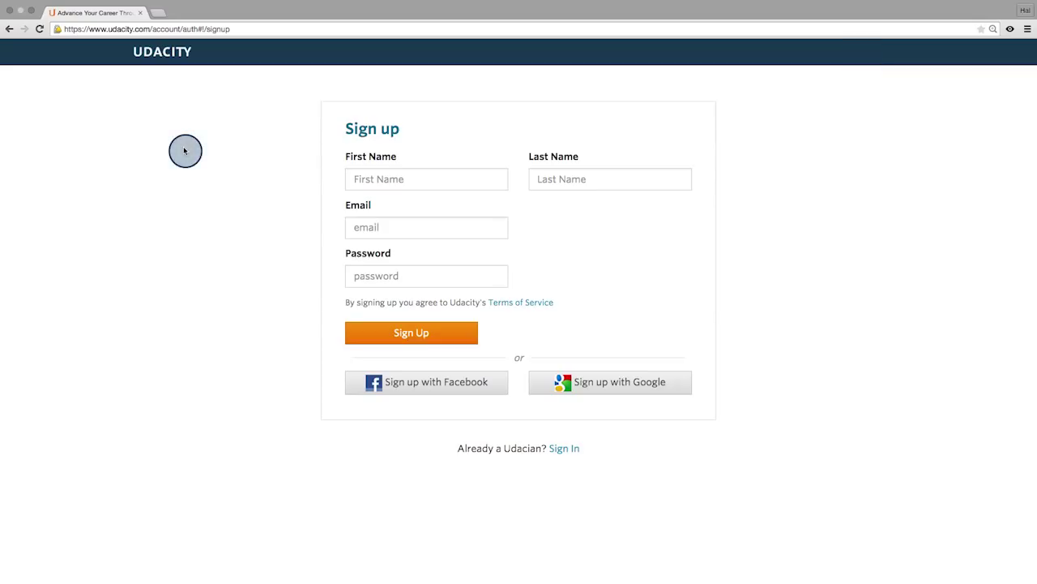
{"action": "left_click", "coordinate": [426, 178]}
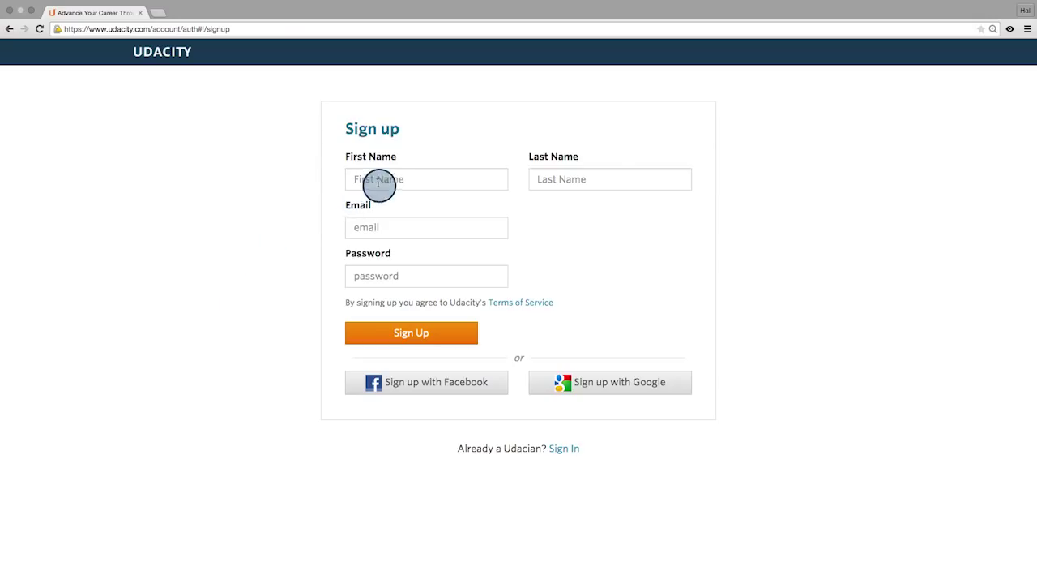
{"action": "mouse_move", "coordinate": [327, 436]}
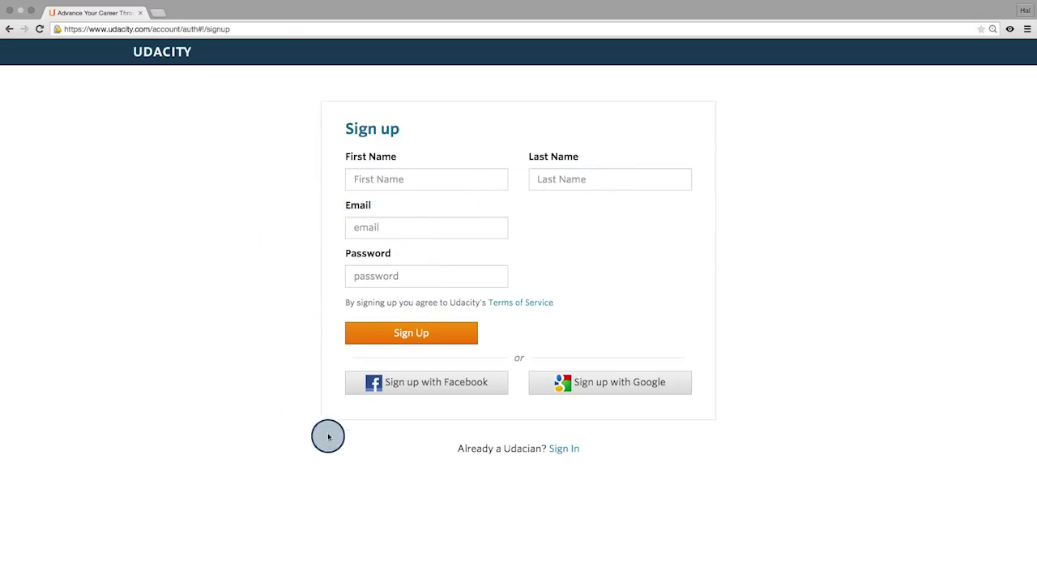
{"action": "mouse_move", "coordinate": [651, 405]}
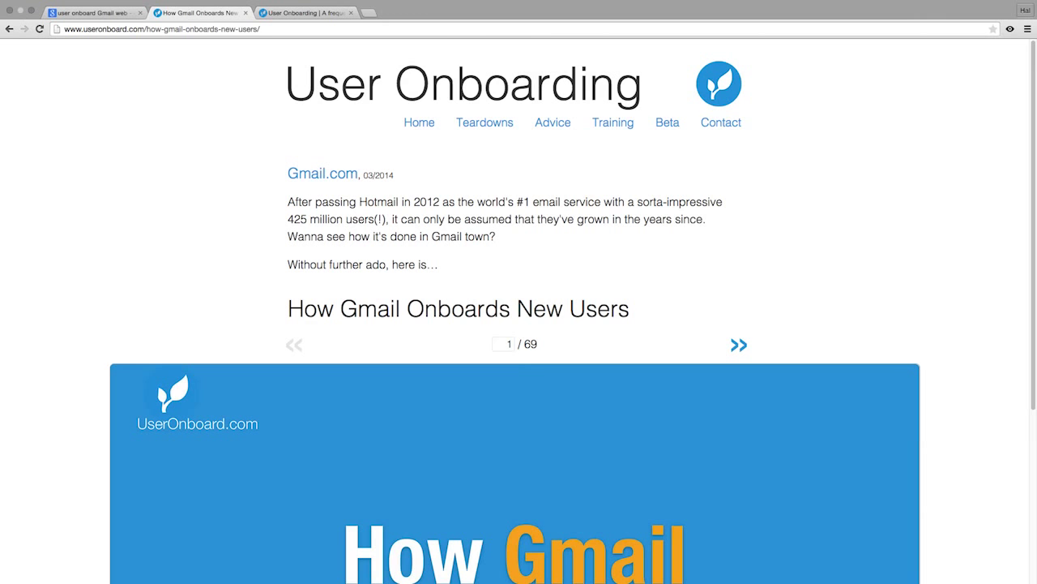
Step: Scroll to the Gmail teardown slideshow and advance it to slide 3 of 69
{"action": "scroll", "scroll_direction": "down", "scroll_amount": 3}
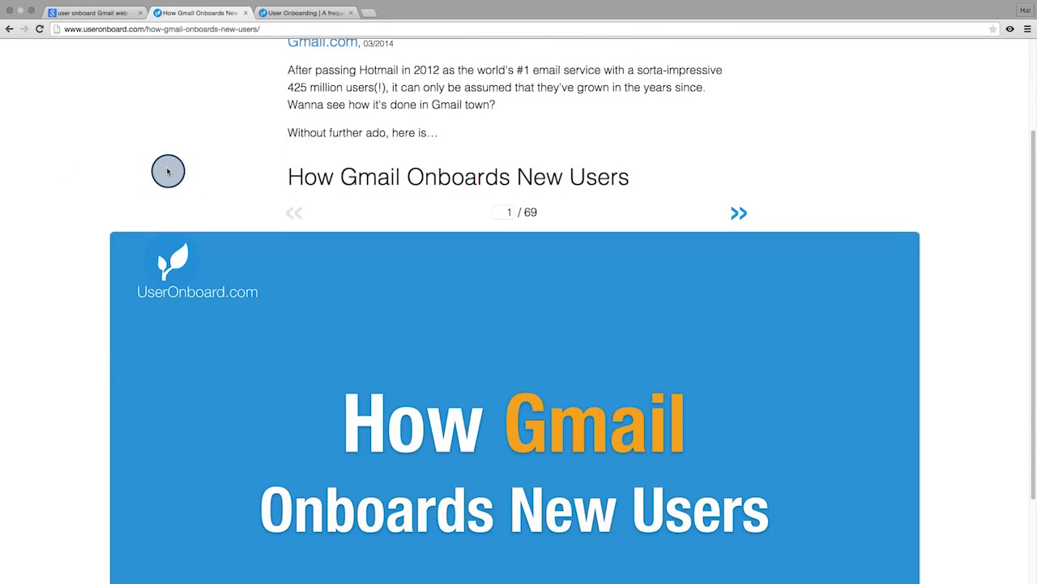
{"action": "left_click", "coordinate": [739, 213]}
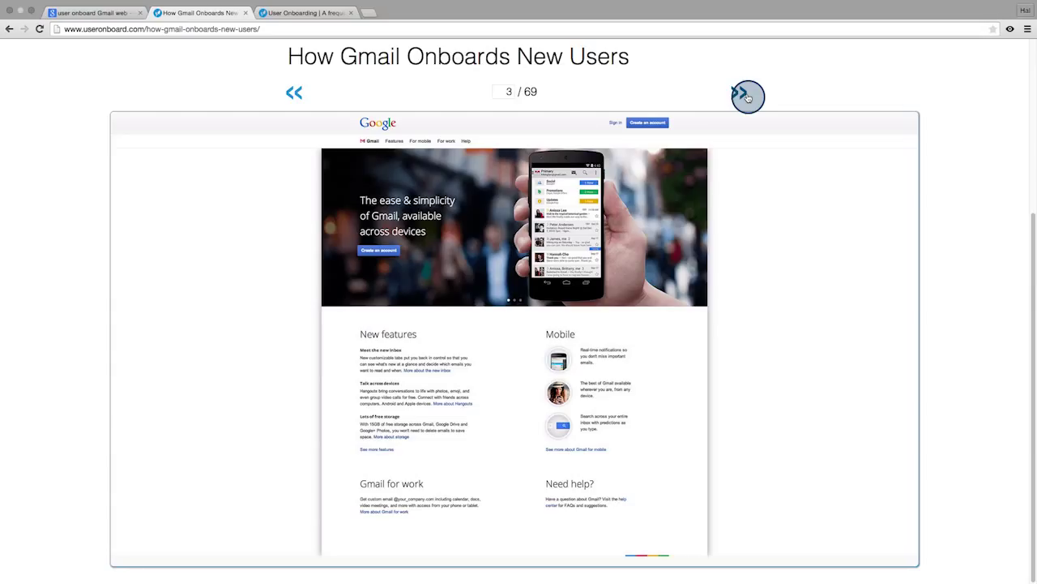
Step: Advance the Gmail teardown to slide 32 of 69, the Take Tour step of the flow diagram
{"action": "left_click", "coordinate": [744, 91]}
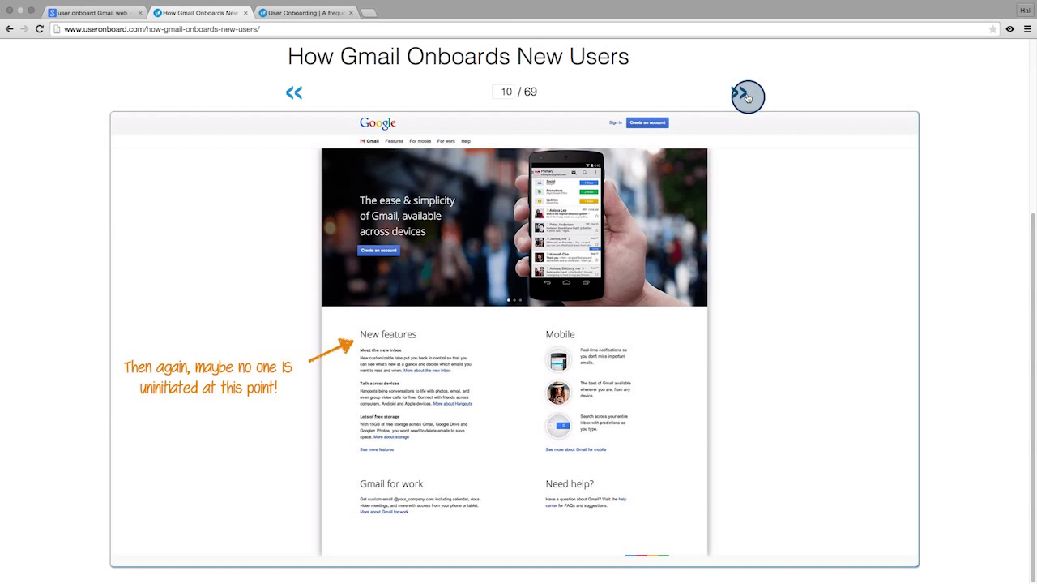
{"action": "left_click", "coordinate": [746, 90]}
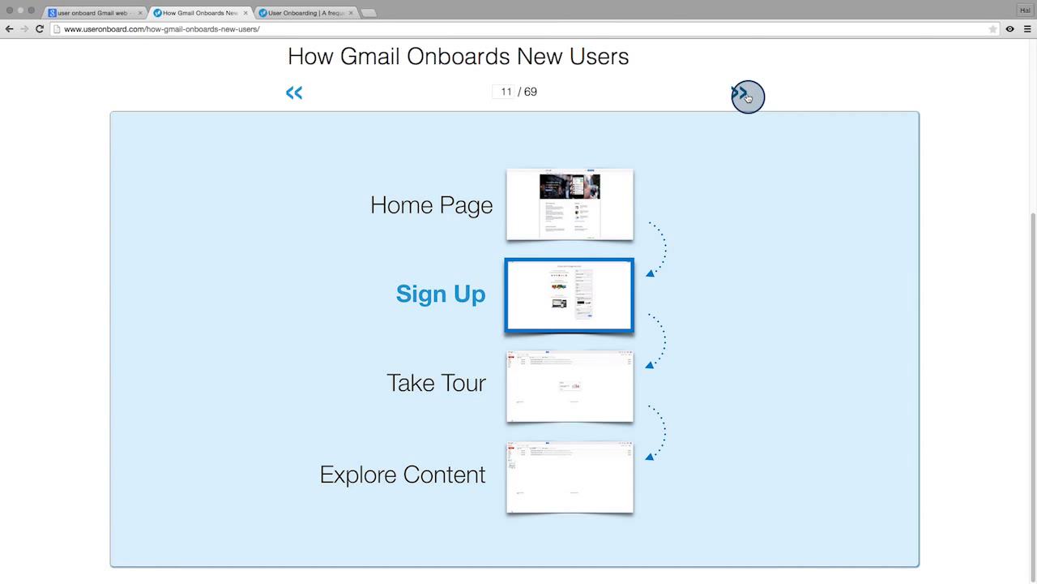
{"action": "left_click", "coordinate": [740, 91]}
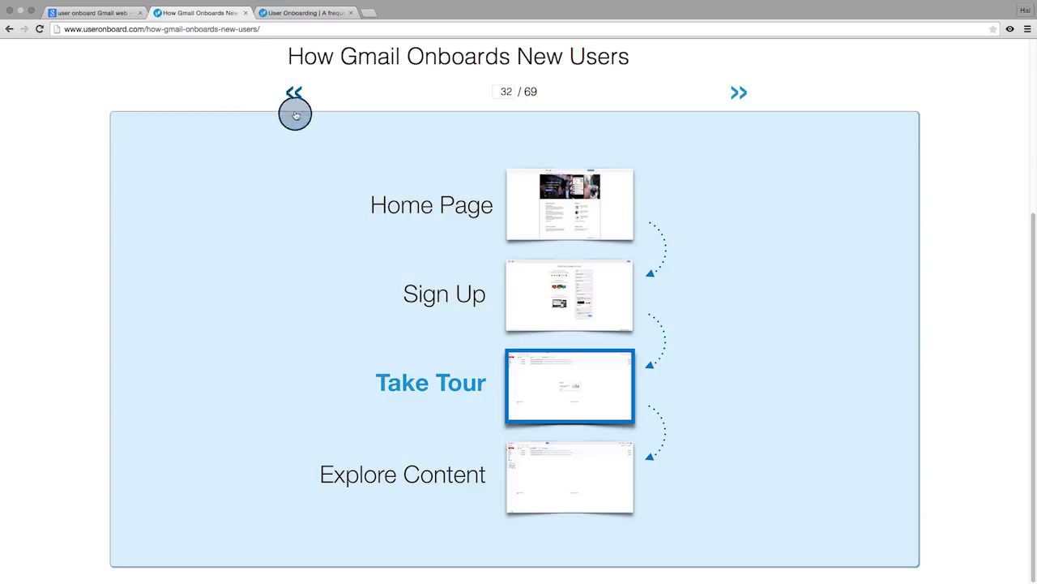
{"action": "mouse_move", "coordinate": [292, 259]}
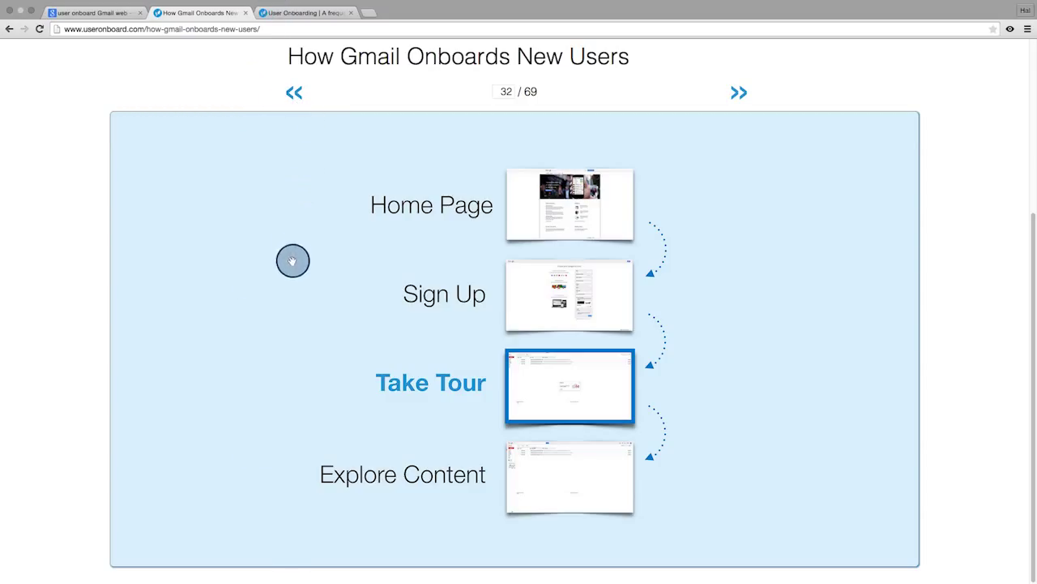
{"action": "mouse_move", "coordinate": [304, 399]}
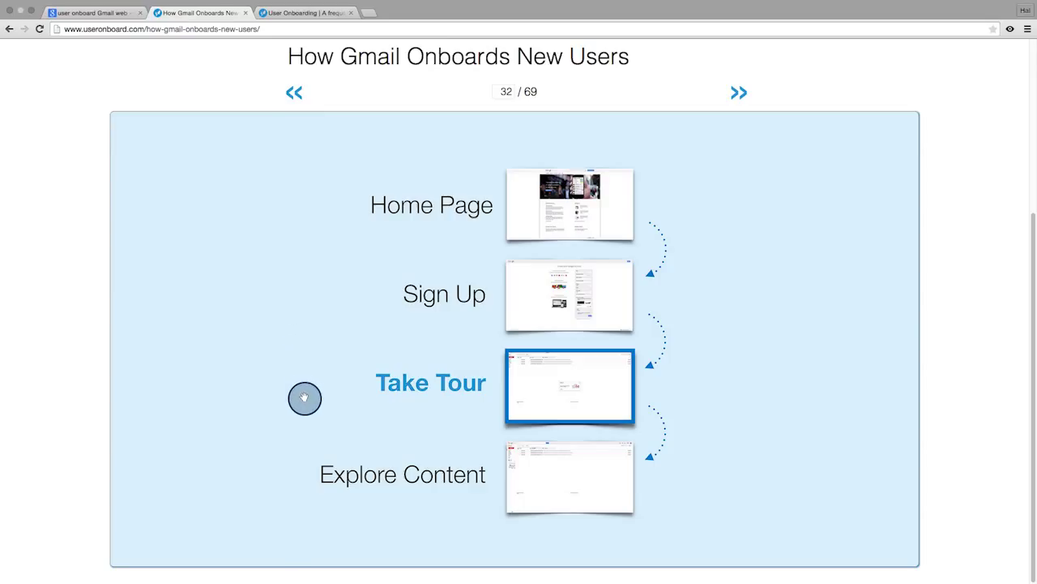